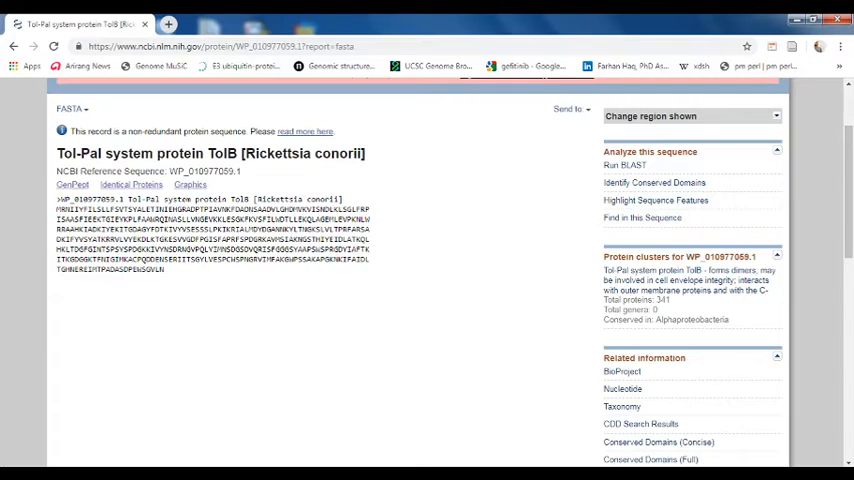
# Review the Google results for PSIPRED listing the UCL PSIPRED Workbench.
pyautogui.scroll(3)
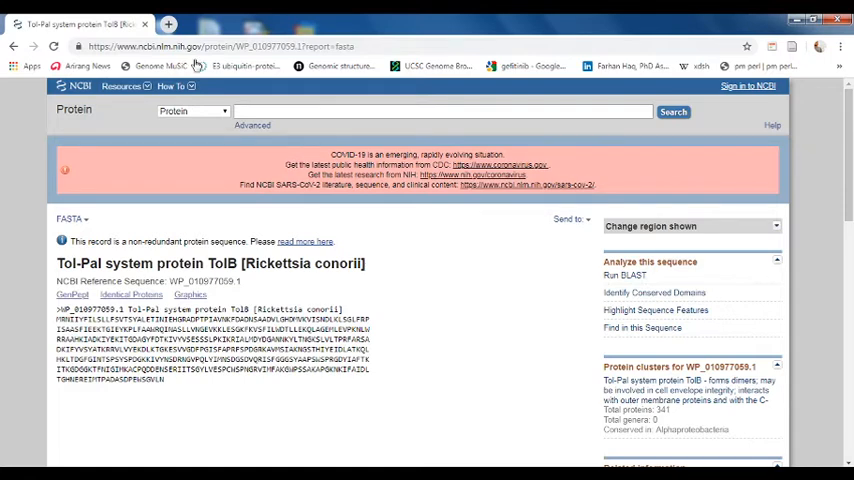
pyautogui.moveTo(168, 24)
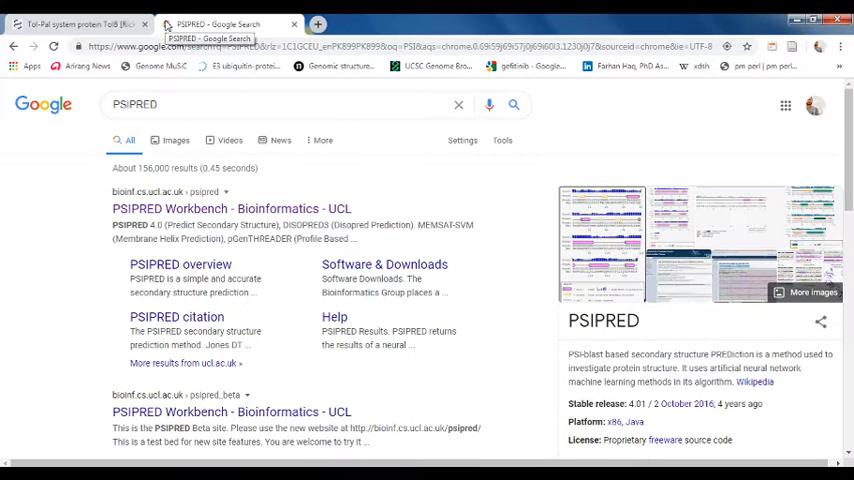
pyautogui.moveTo(232, 208)
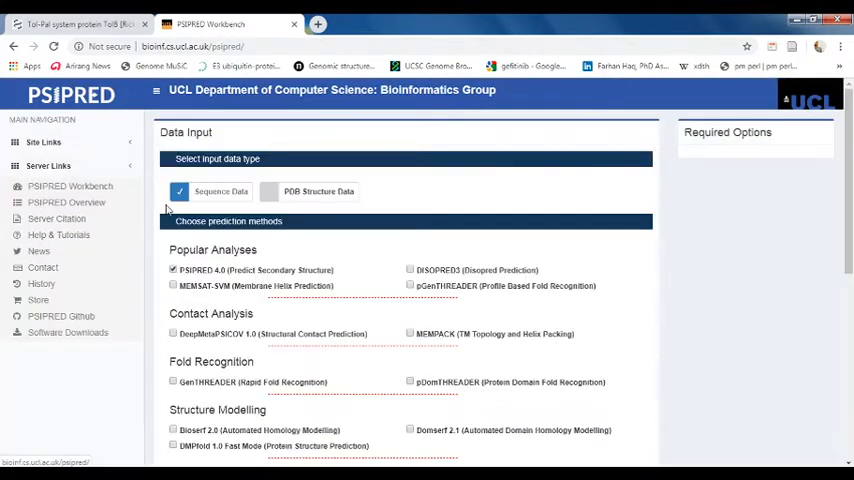
pyautogui.moveTo(492, 268)
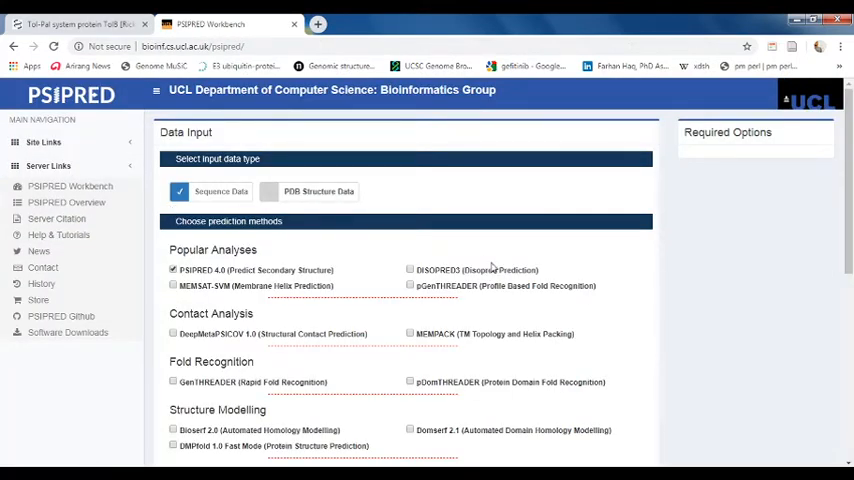
# Review the Data Input page with sequence input and PSIPRED 4.0 secondary structure prediction chosen.
pyautogui.scroll(-3)
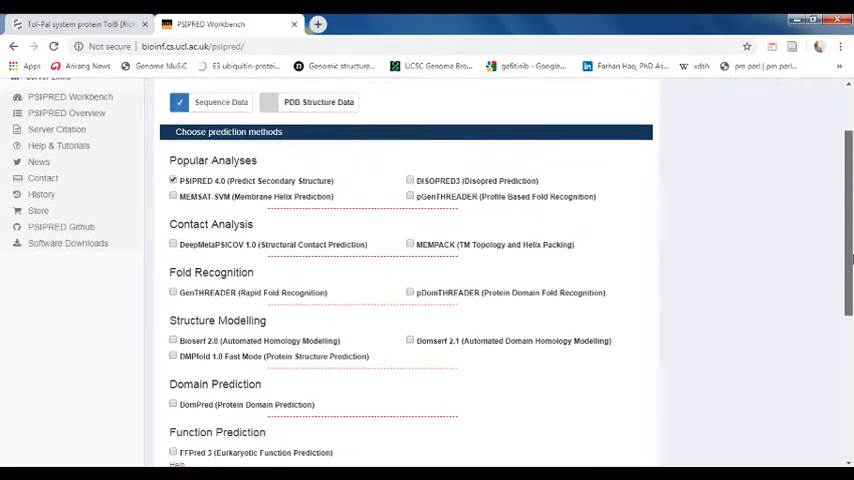
pyautogui.scroll(3)
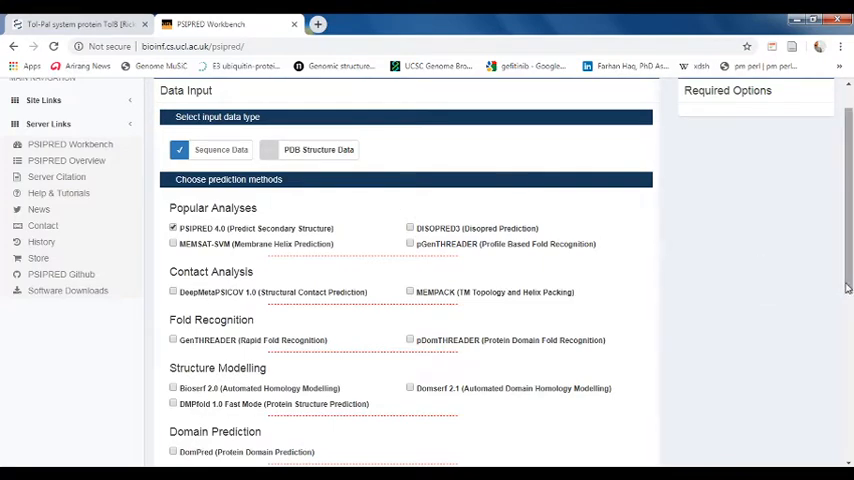
pyautogui.scroll(-3)
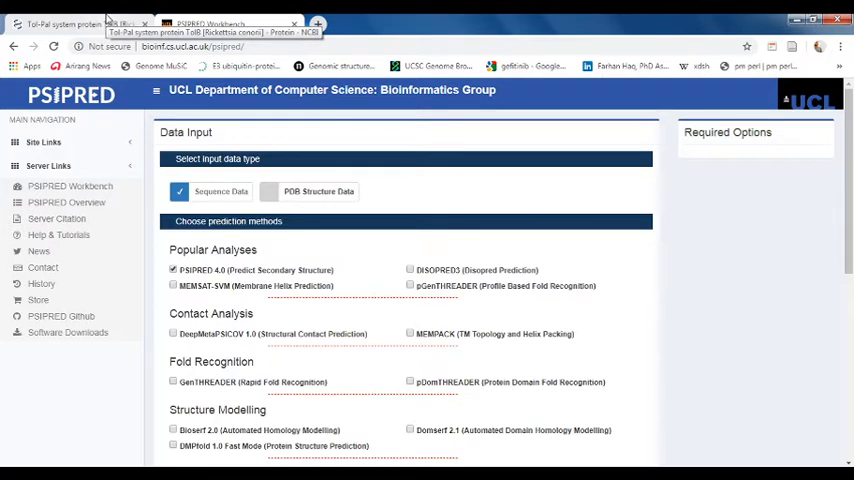
# Copy the TolB FASTA sequence from the NCBI record and return to the PSIPRED form.
pyautogui.click(76, 24)
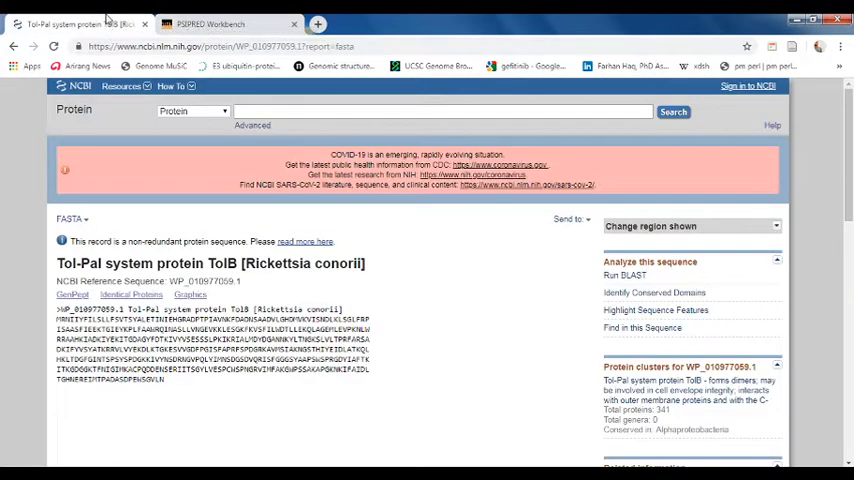
pyautogui.moveTo(58, 308); pyautogui.dragTo(64, 330)
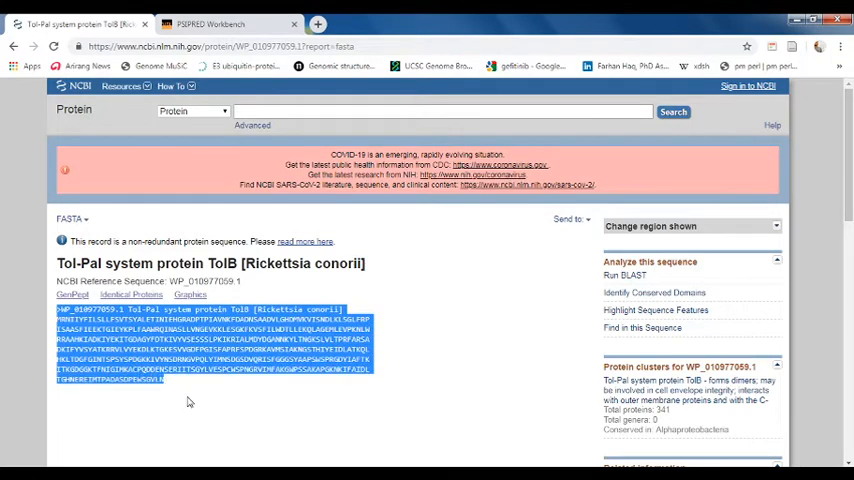
pyautogui.click(230, 24)
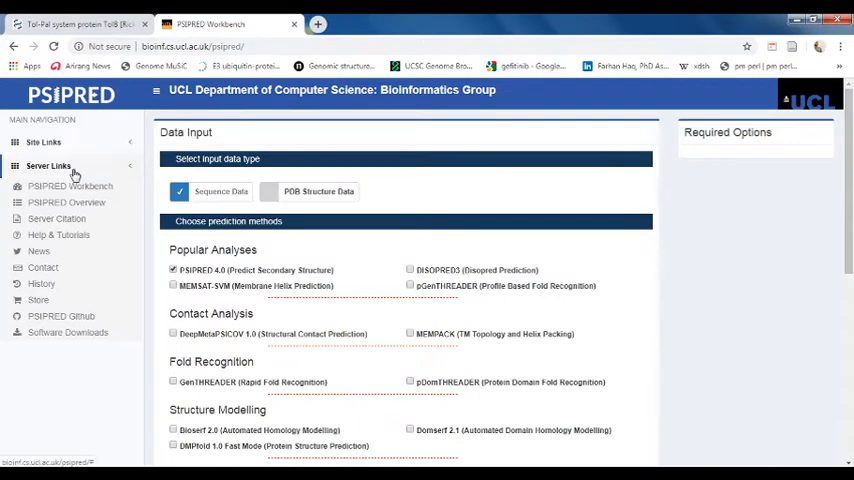
pyautogui.moveTo(70, 170)
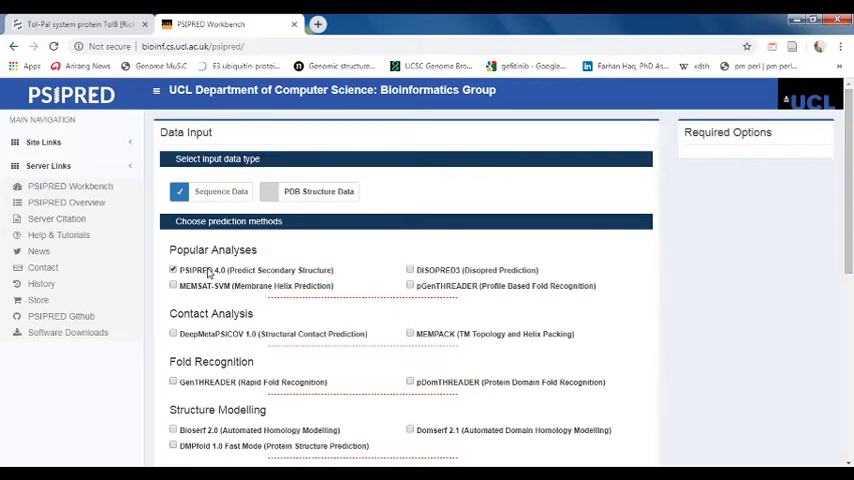
pyautogui.scroll(-3)
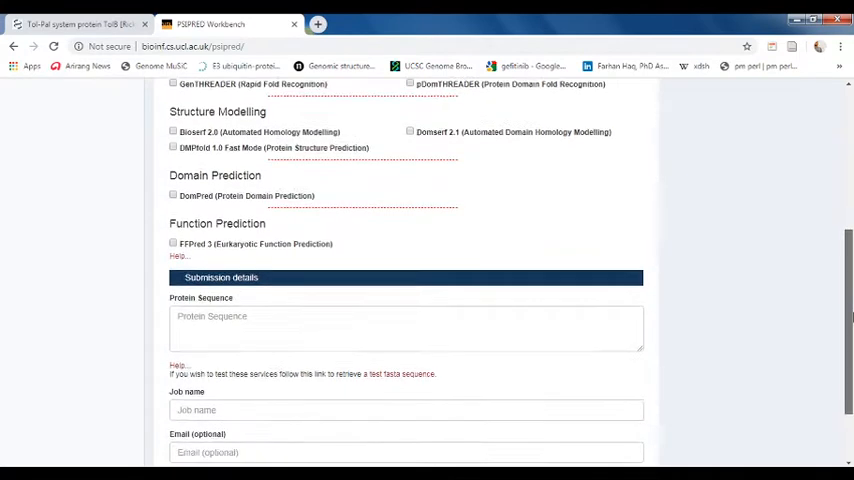
pyautogui.scroll(-3)
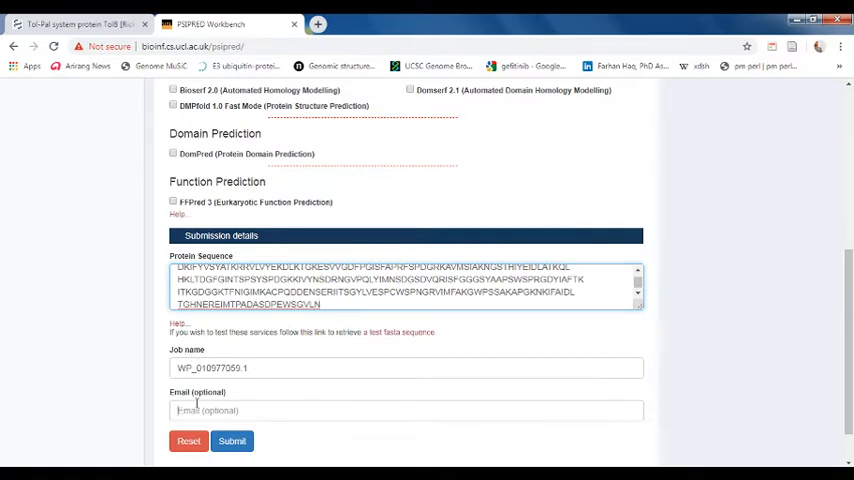
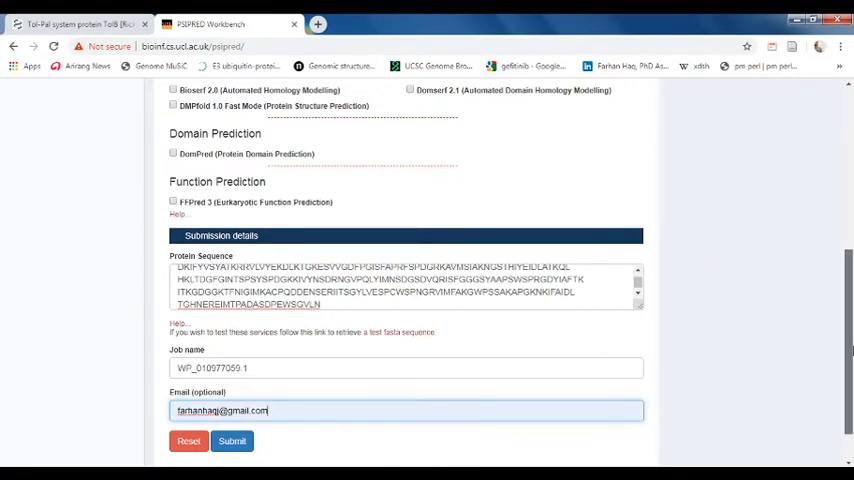
pyautogui.scroll(-3)
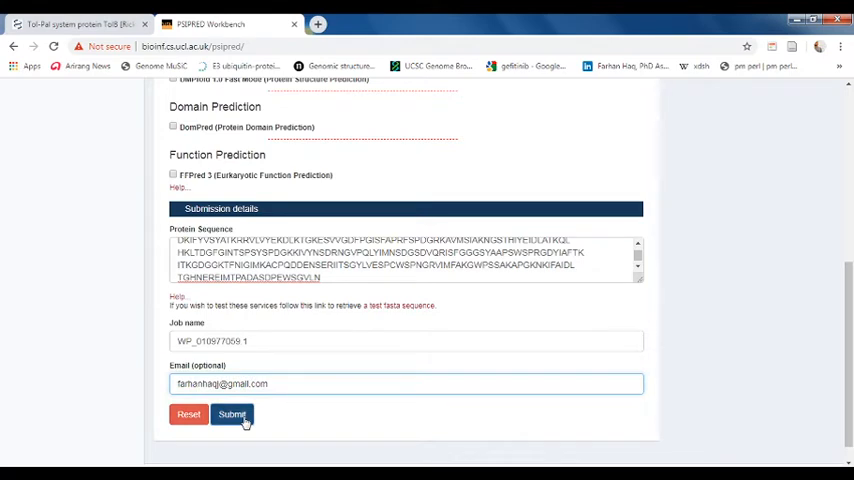
pyautogui.click(232, 414)
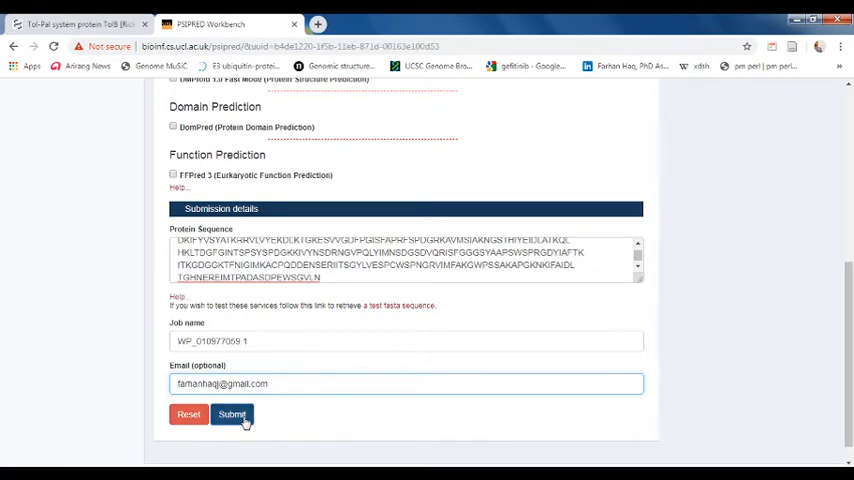
pyautogui.click(232, 414)
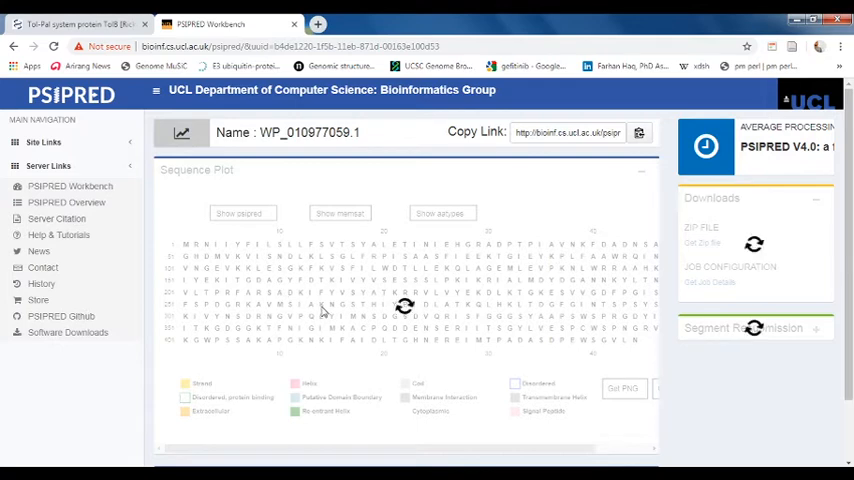
pyautogui.moveTo(288, 296)
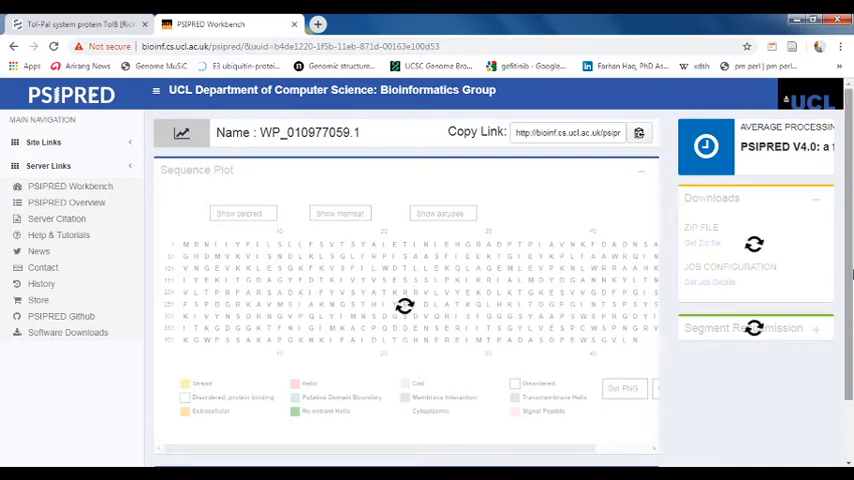
# Wait on the WP_010977059.1 results page while the prediction processes.
pyautogui.scroll(-3)
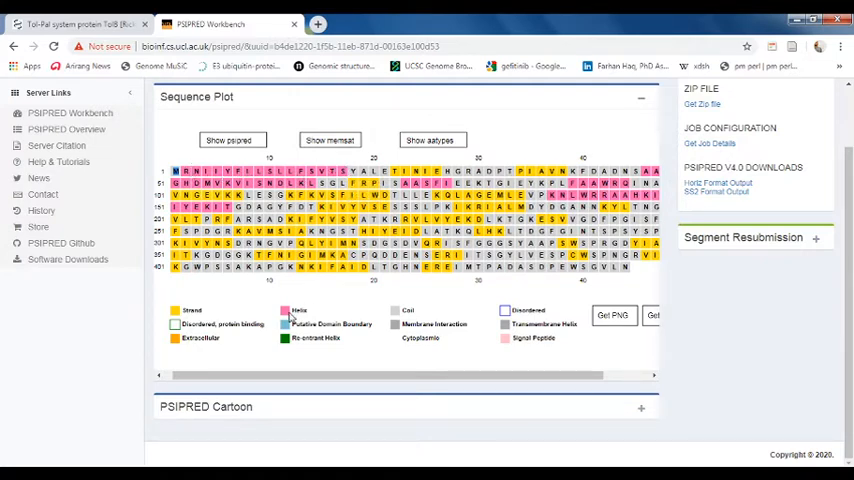
pyautogui.moveTo(308, 312)
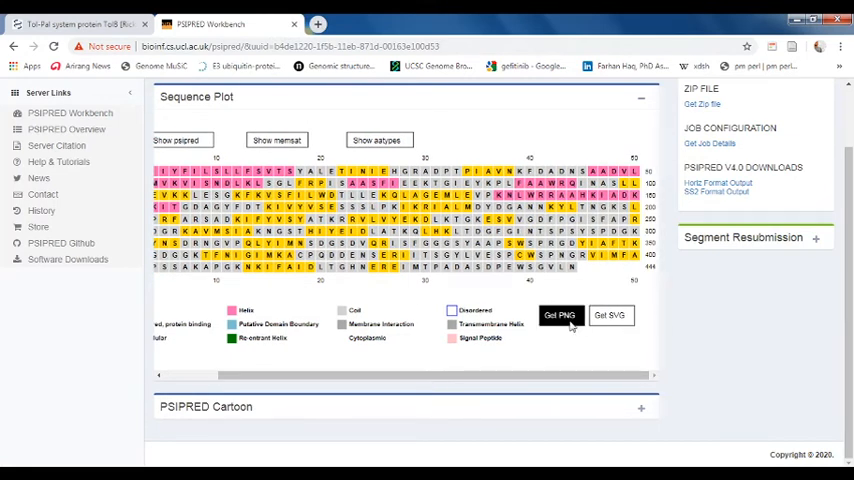
# Download the sequence plot as PNG and the zip archive of all result files.
pyautogui.click(560, 316)
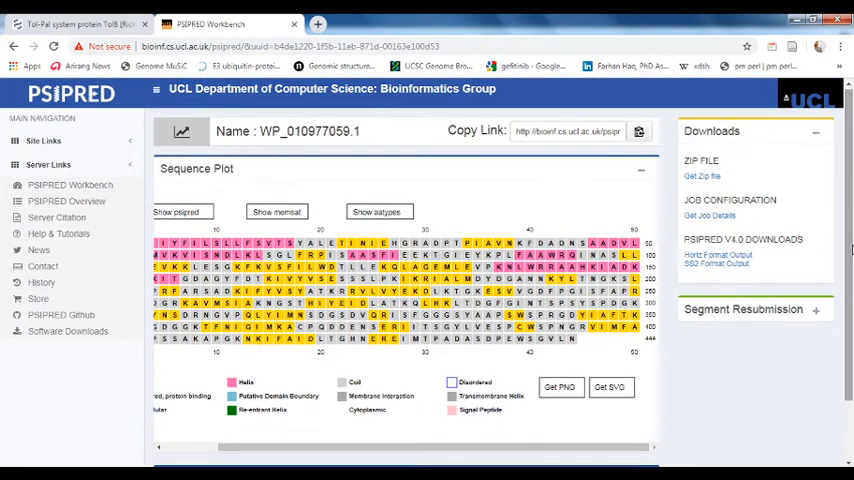
pyautogui.click(700, 176)
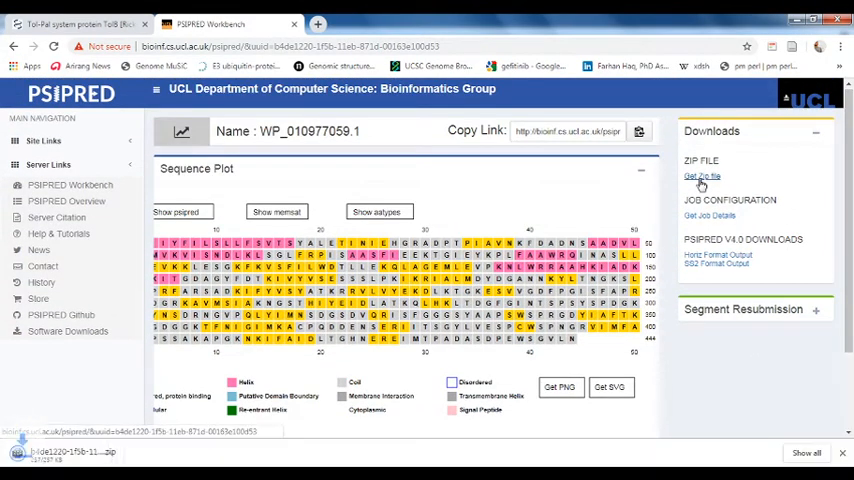
pyautogui.click(700, 176)
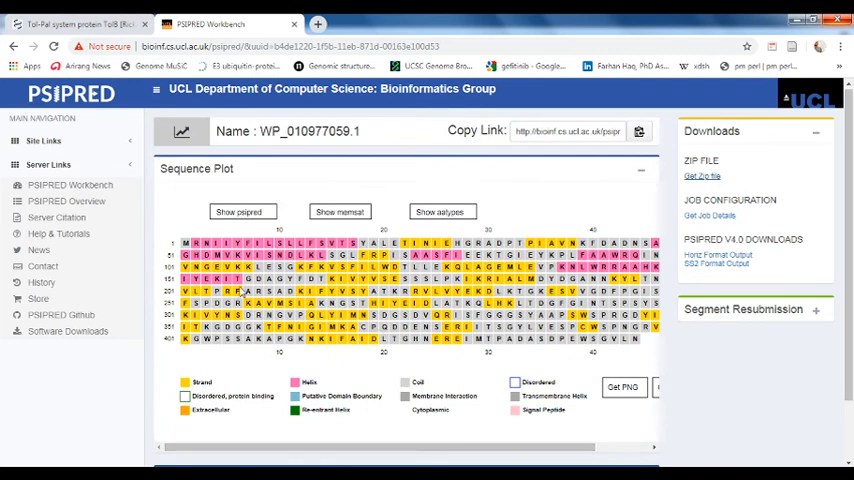
pyautogui.moveTo(230, 344)
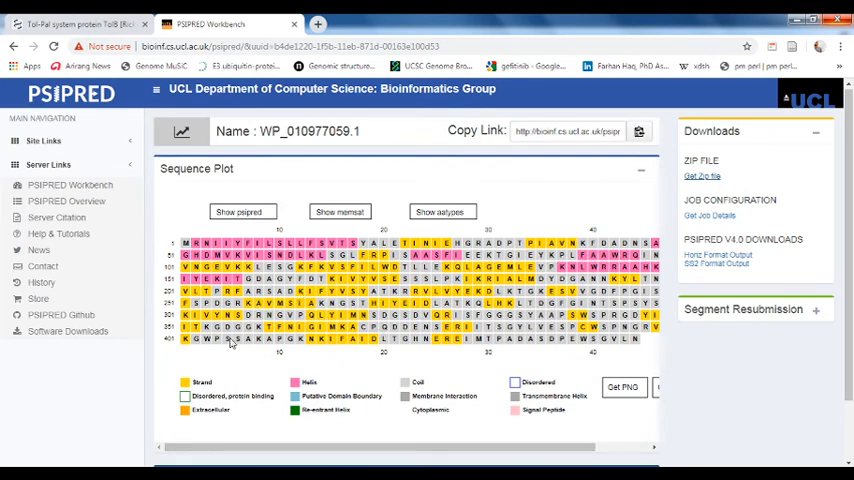